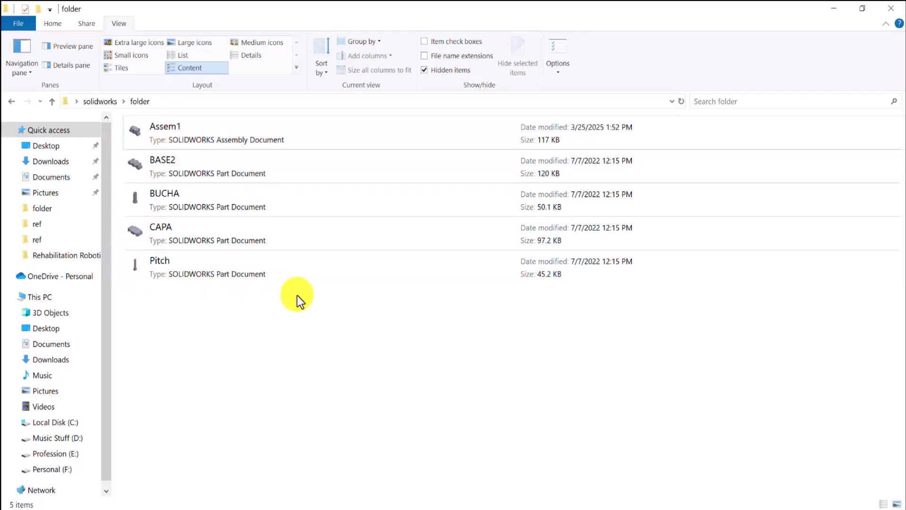
mouse_move(141, 107)
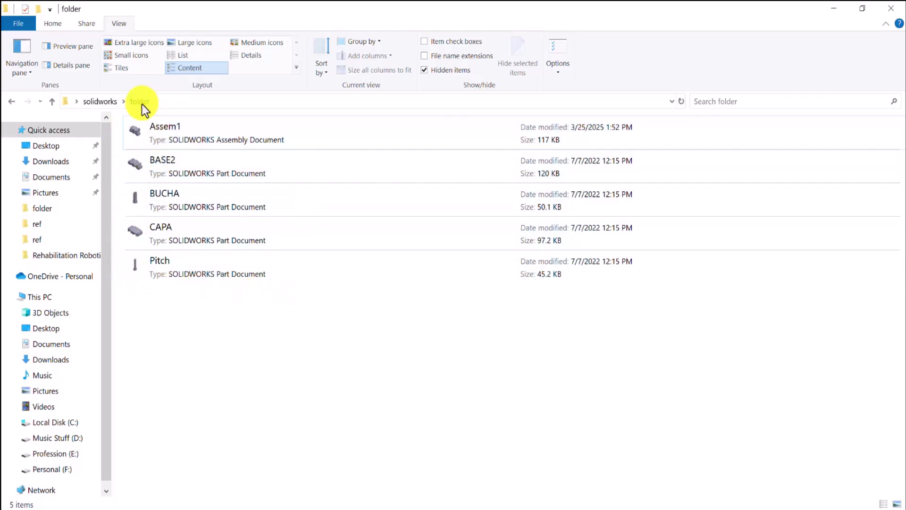
Open Assem1 to view the base with bushings, cap, bolts, mates, pattern and mirror
left_click(203, 133)
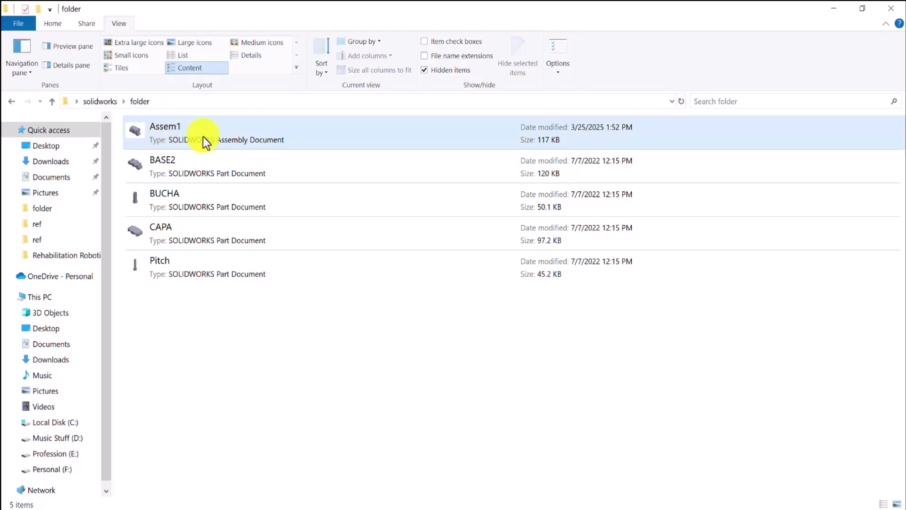
mouse_move(182, 144)
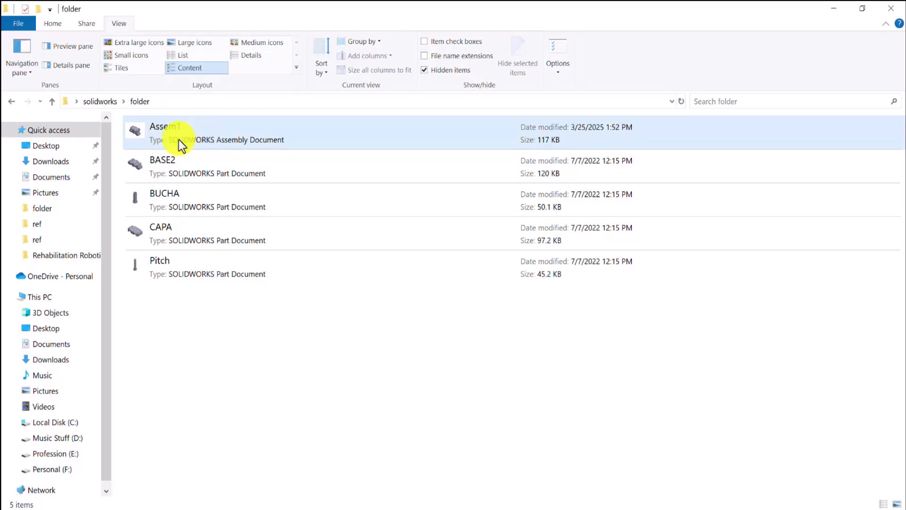
left_click(291, 322)
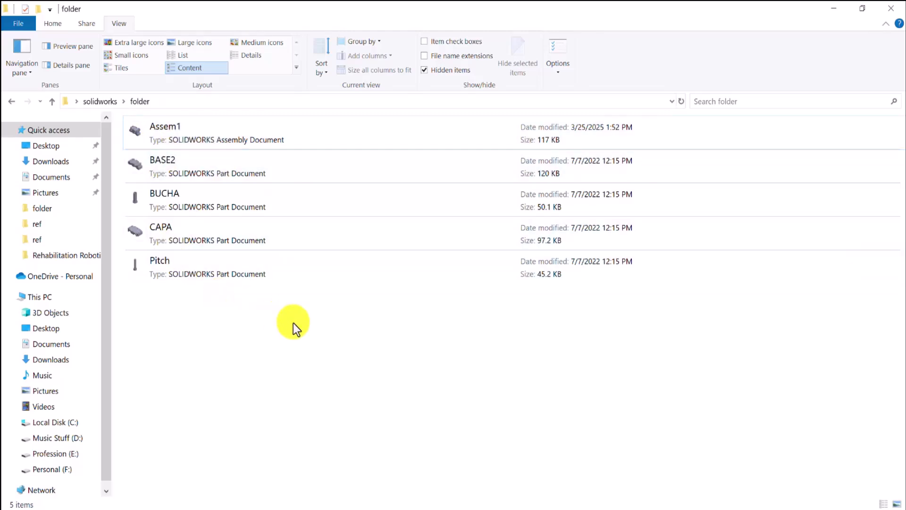
double_click(165, 126)
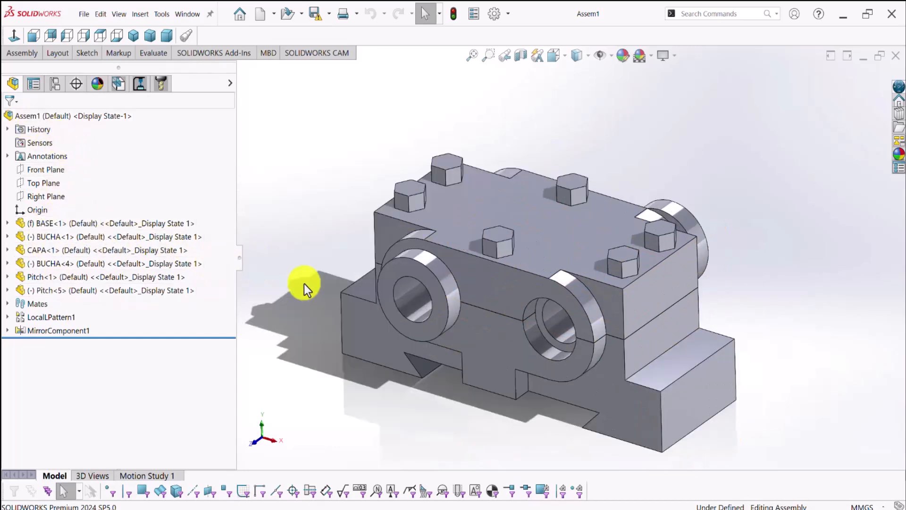
mouse_move(505, 254)
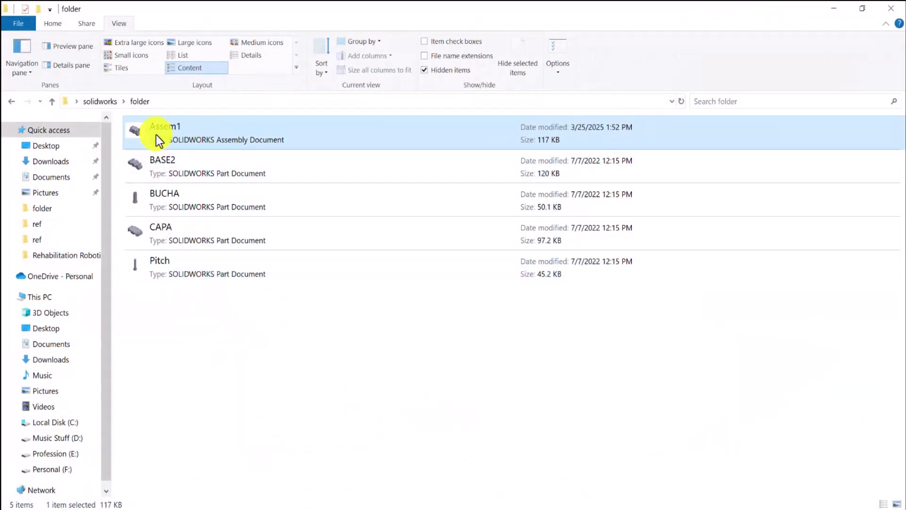
Delete the BASE2, BUCHA, CAPA and Pitch part files from the folder
left_click(405, 347)
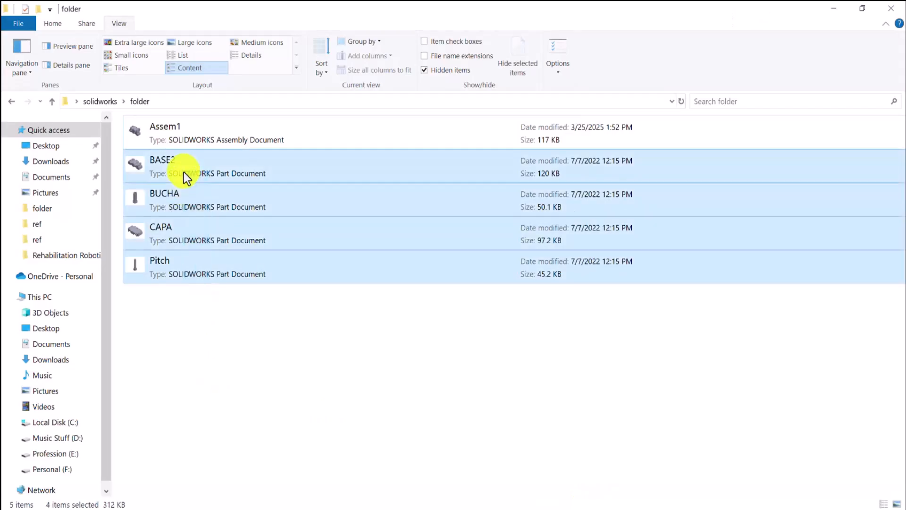
key("Delete")
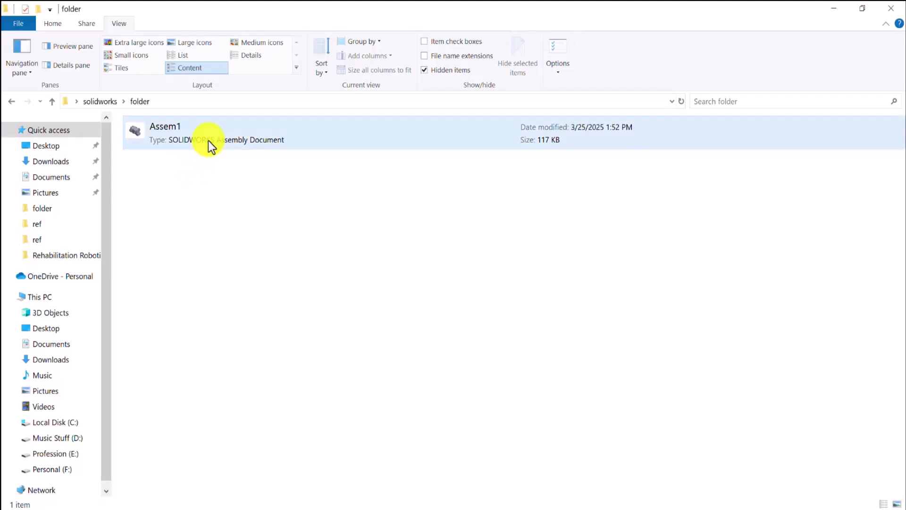
Reopen Assem1 and close the Open Summary, leaving four missing parts suppressed
double_click(165, 126)
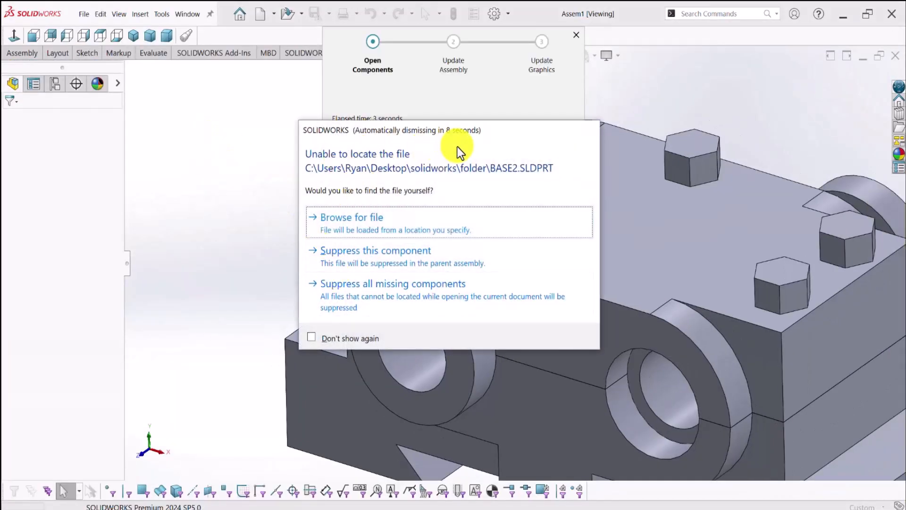
mouse_move(355, 196)
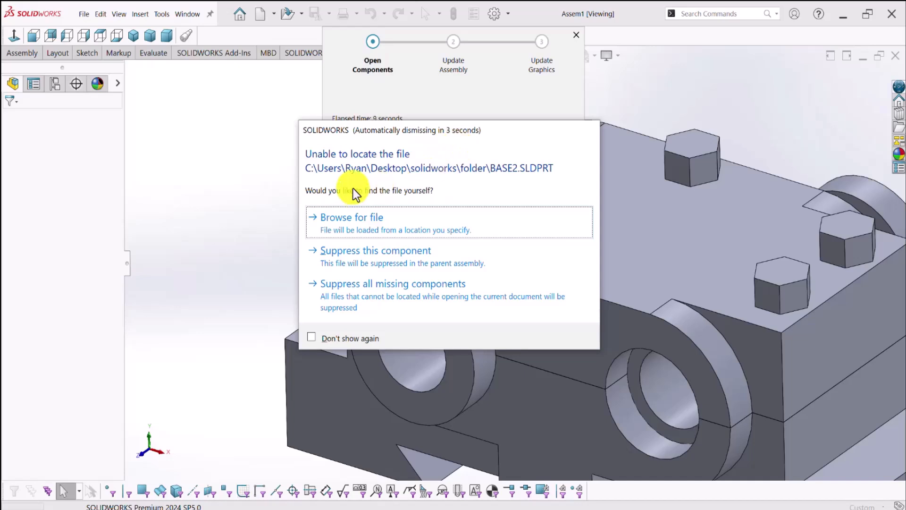
mouse_move(393, 262)
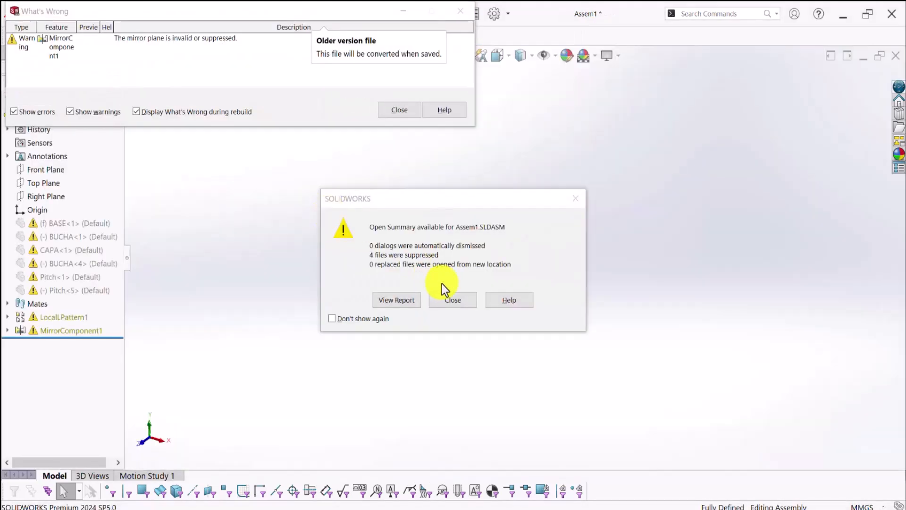
left_click(453, 300)
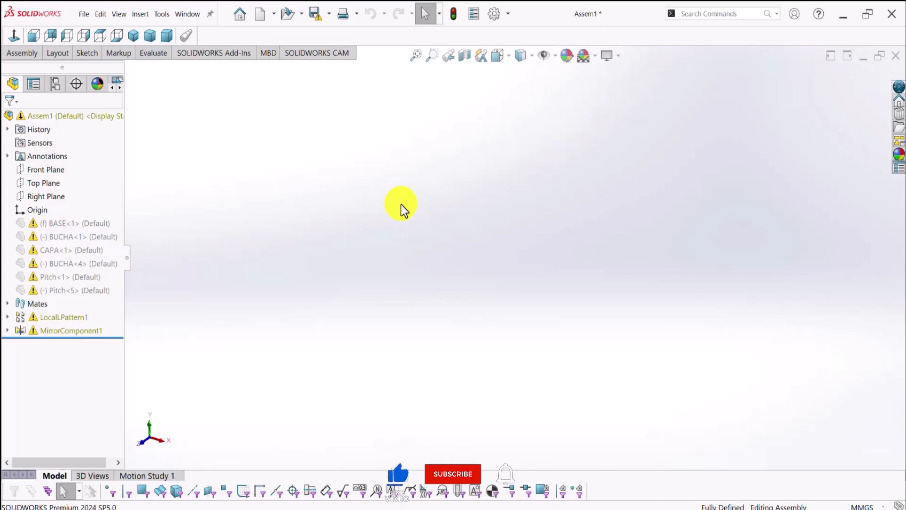
left_click(452, 474)
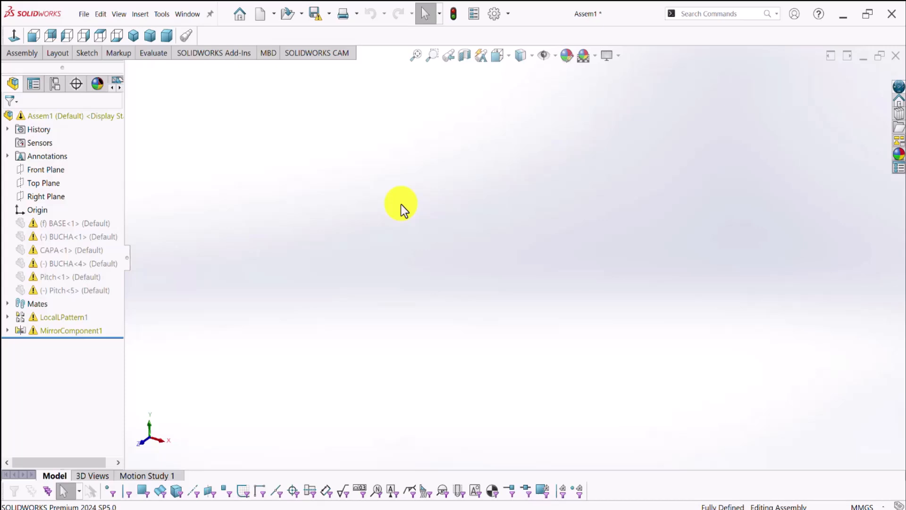
mouse_move(896, 57)
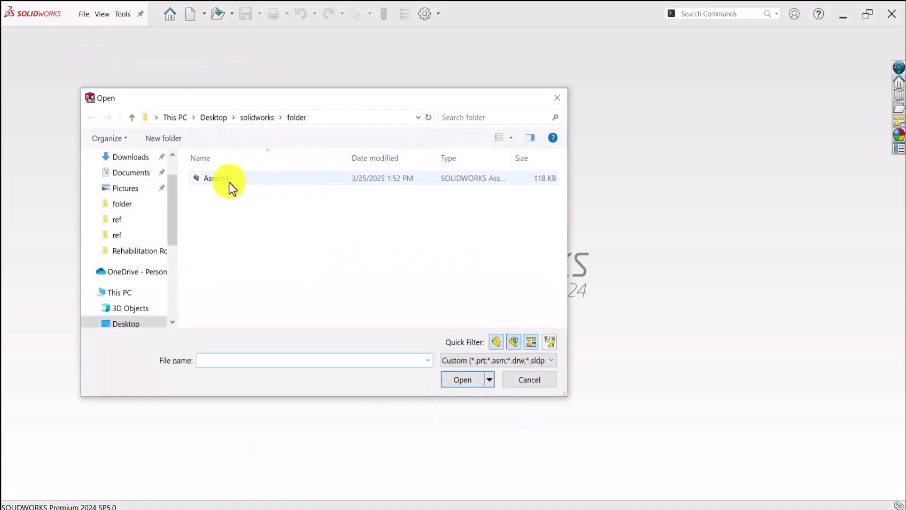
Select Assem1 in the Open dialog and set the mode to Large Design Review
left_click(216, 178)
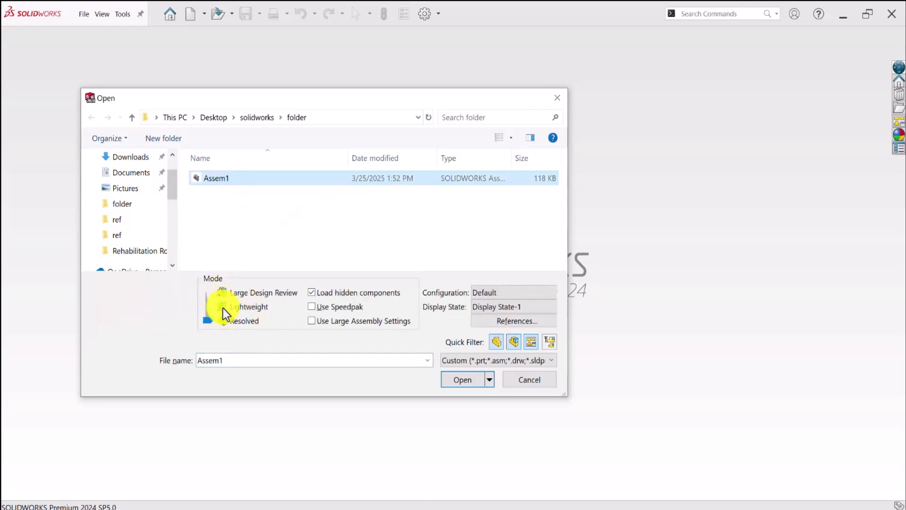
mouse_move(242, 335)
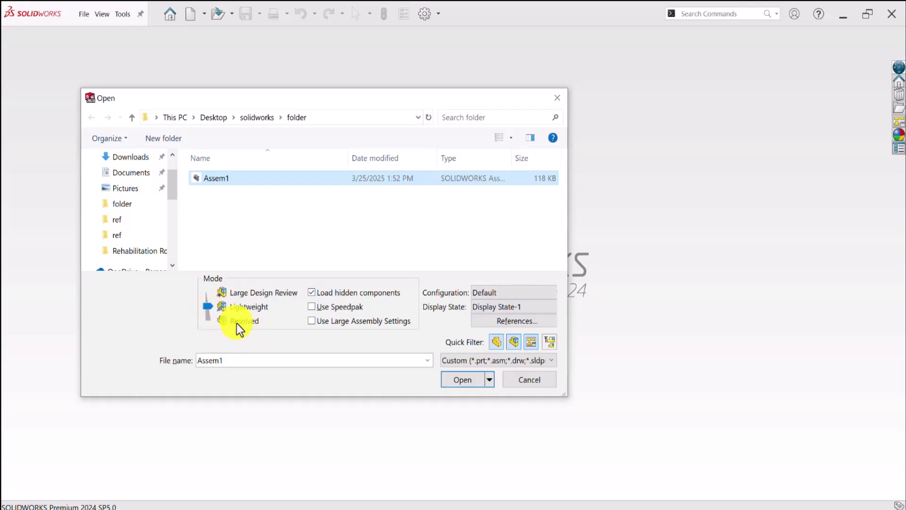
mouse_move(166, 315)
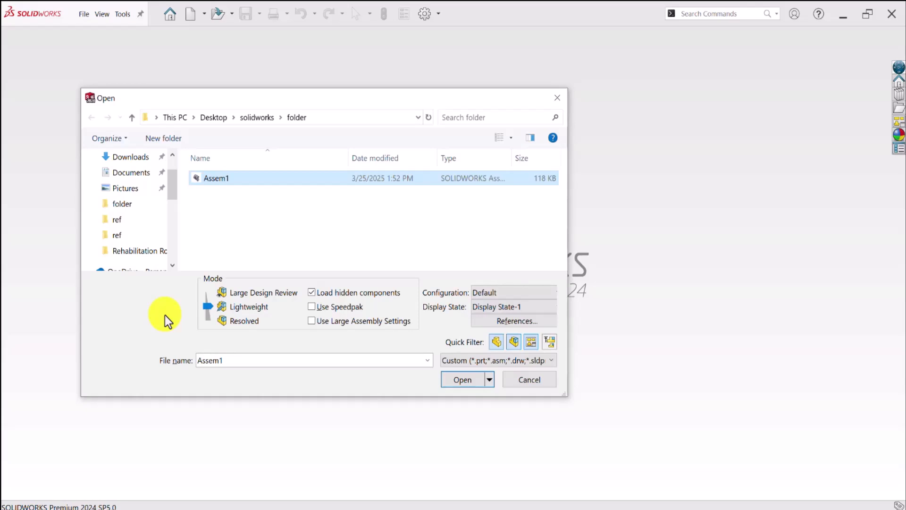
left_click(263, 292)
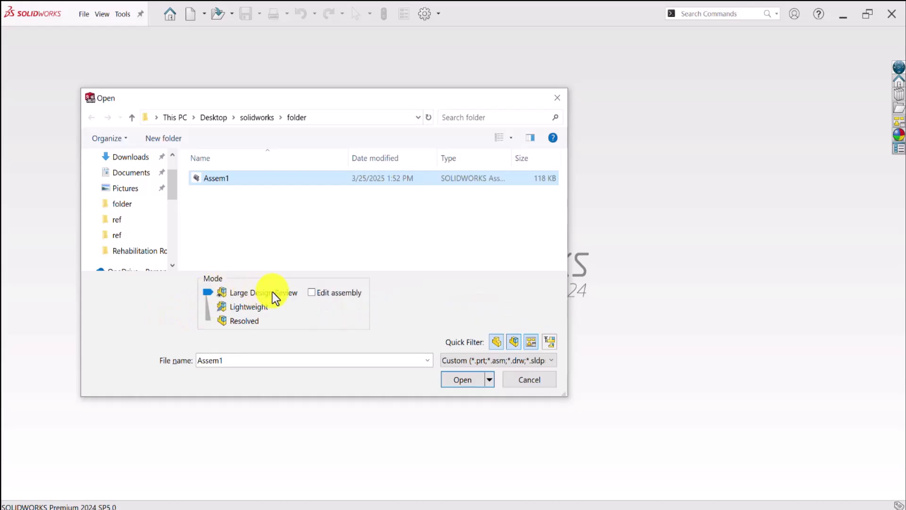
Open Assem1 in Large Design Review, showing full base, cap and bolts despite deleted parts
left_click(463, 379)
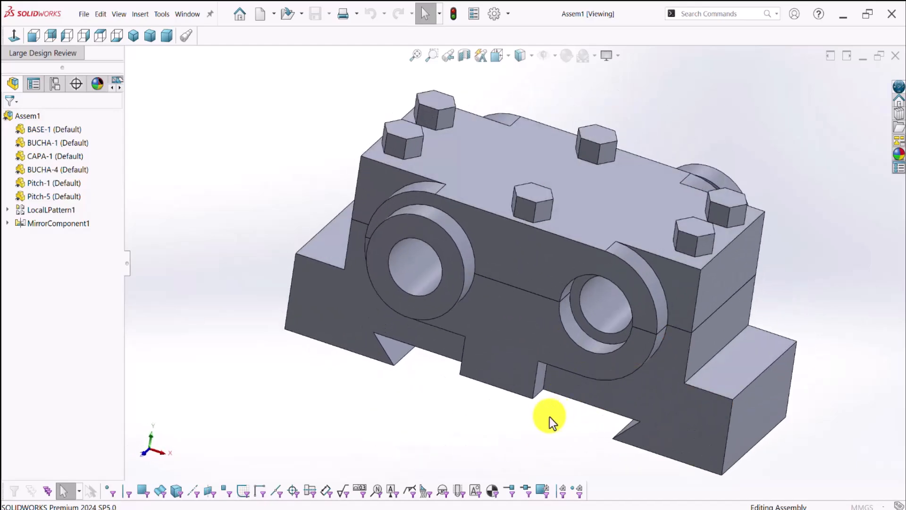
mouse_move(494, 393)
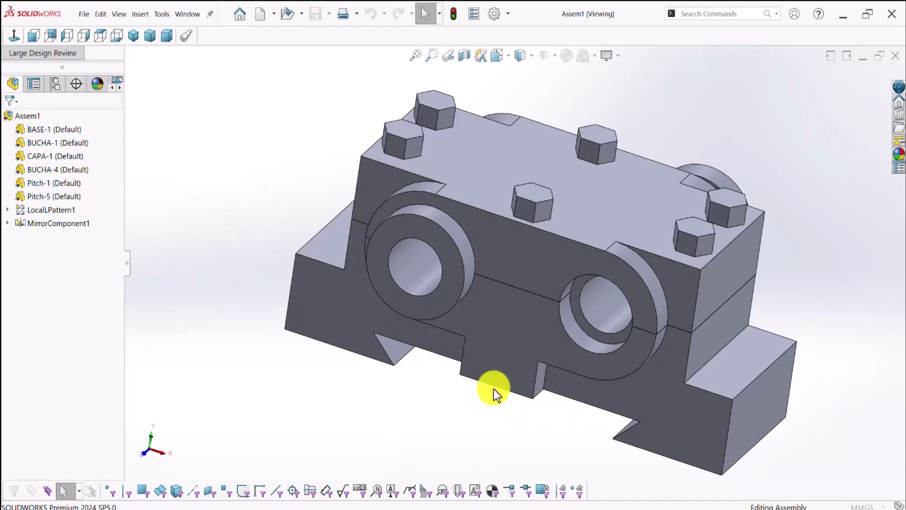
mouse_move(492, 418)
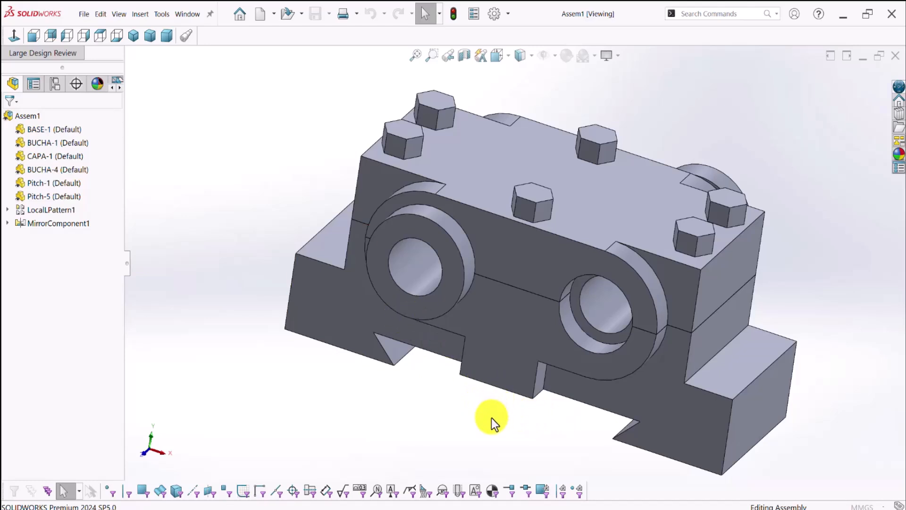
mouse_move(57, 288)
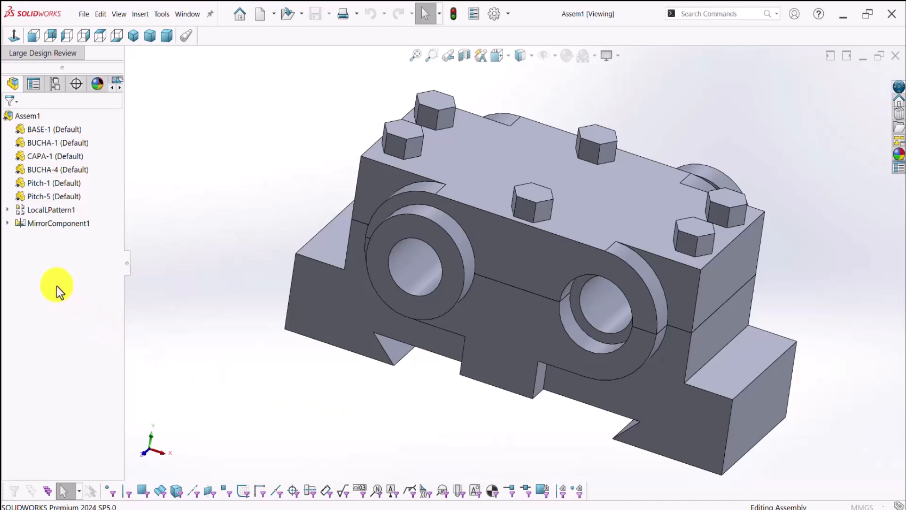
mouse_move(23, 254)
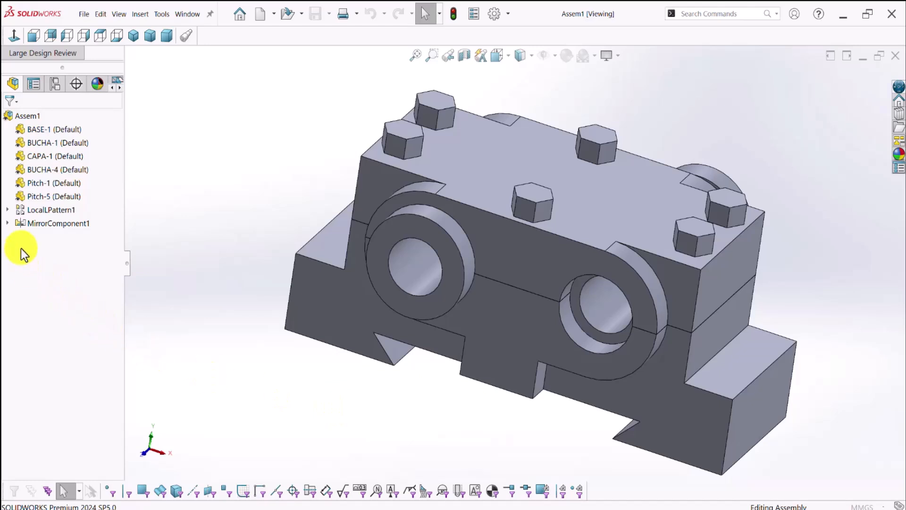
mouse_move(38, 275)
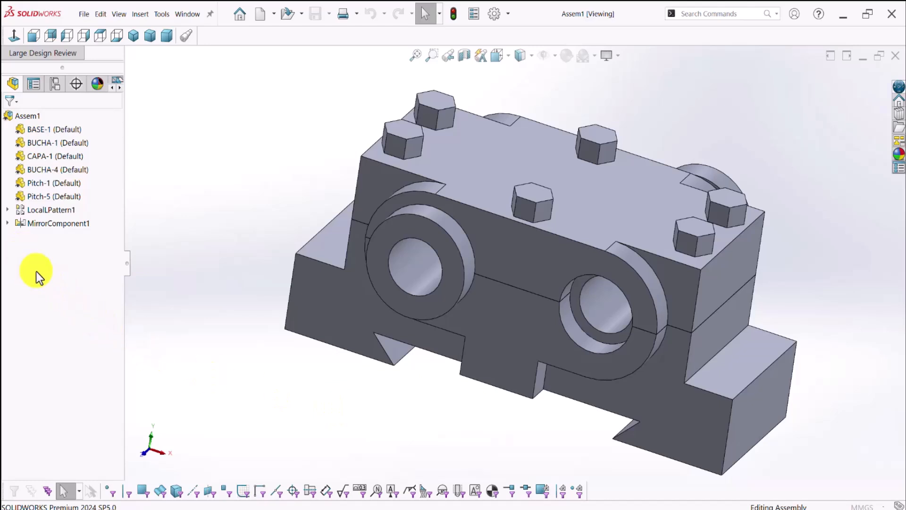
left_click(57, 142)
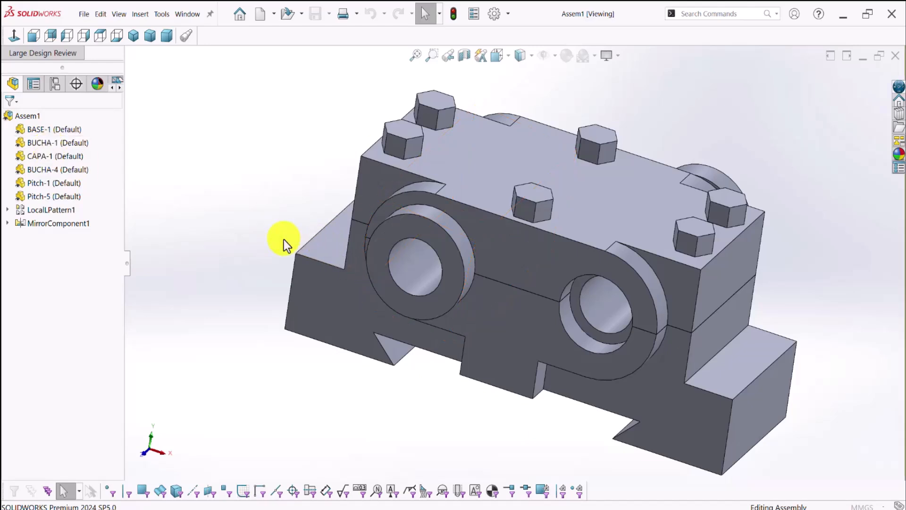
mouse_move(878, 92)
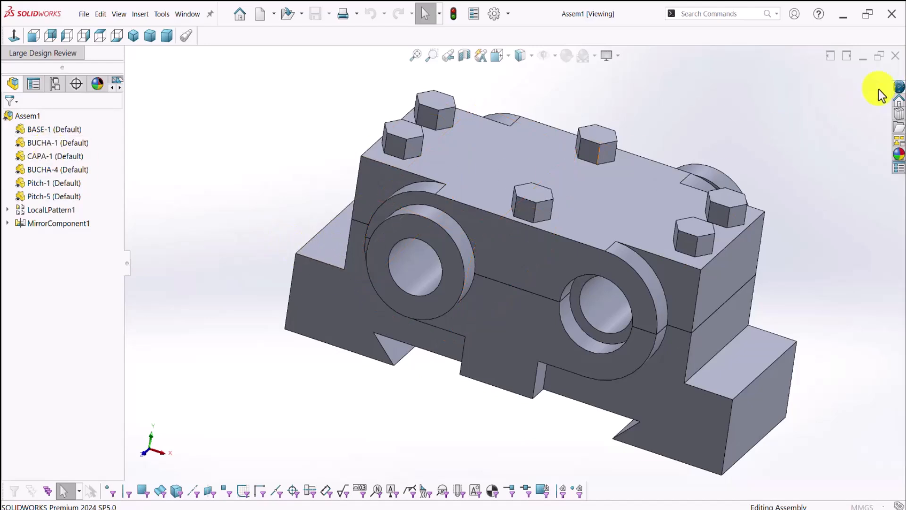
Close the assembly and select Assem1 again in the File Open dialog
left_click(84, 14)
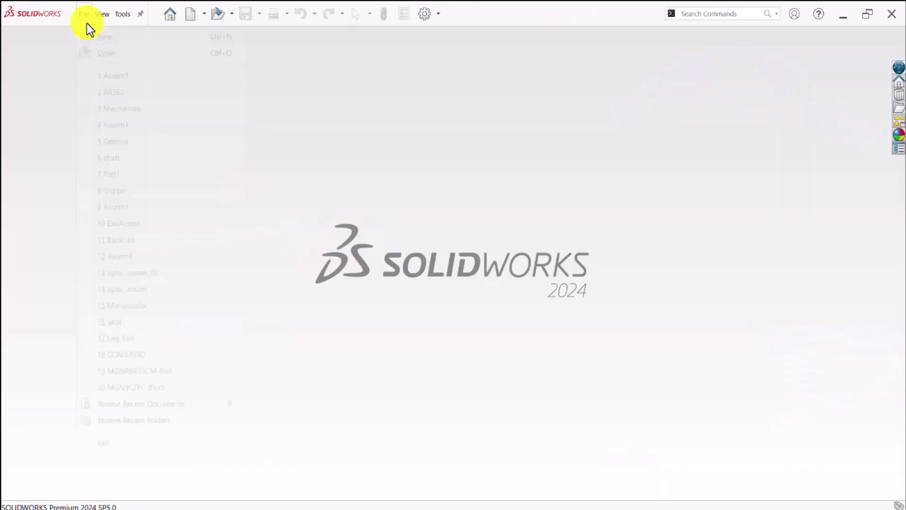
left_click(106, 53)
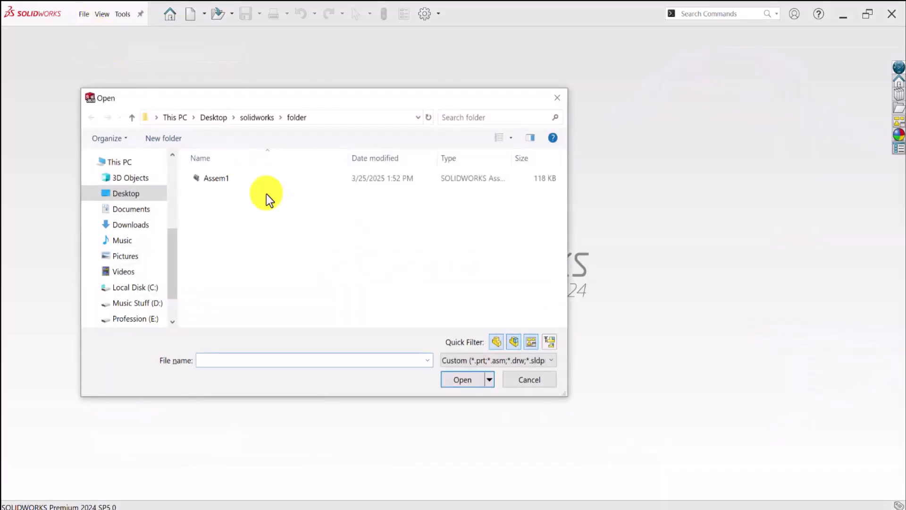
left_click(216, 178)
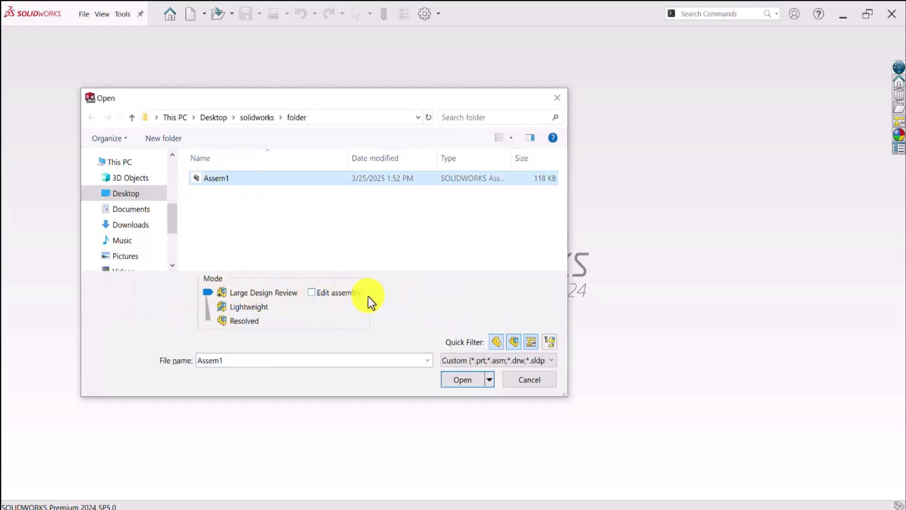
mouse_move(353, 301)
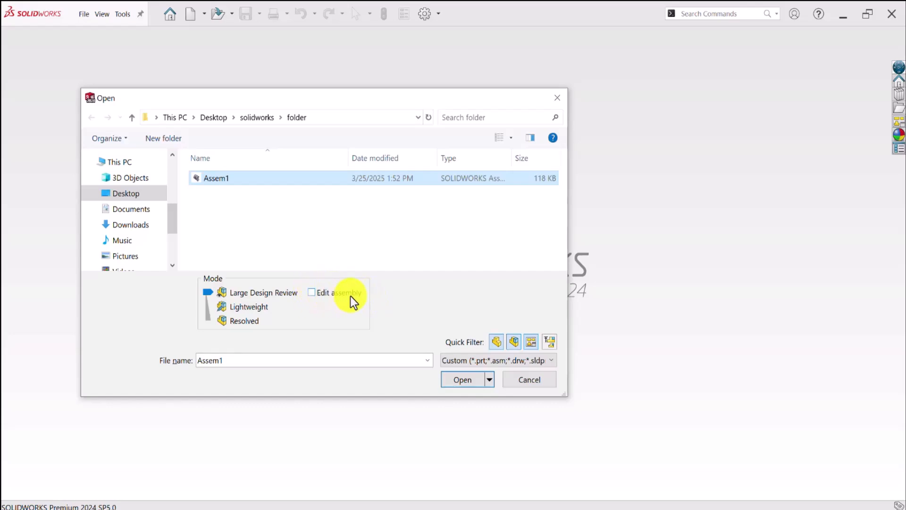
Enable Edit assembly and open Assem1 in Large Design Review
left_click(312, 292)
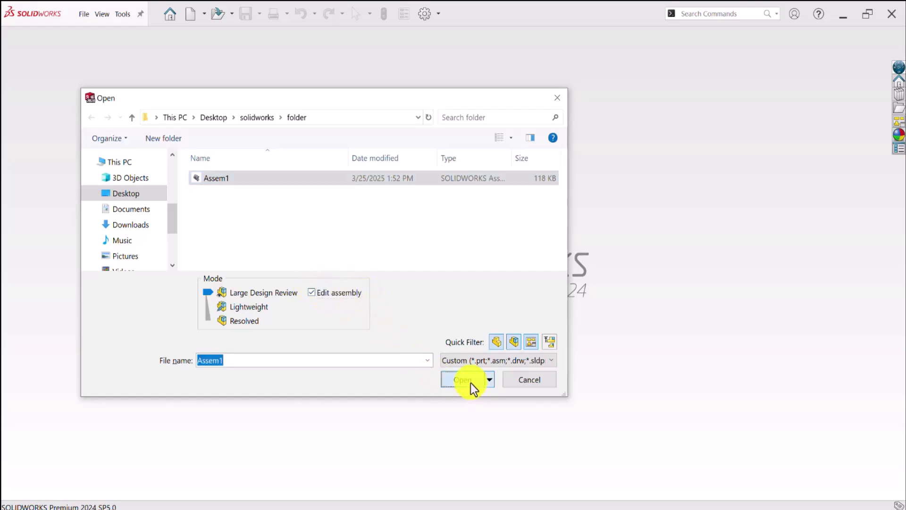
left_click(463, 380)
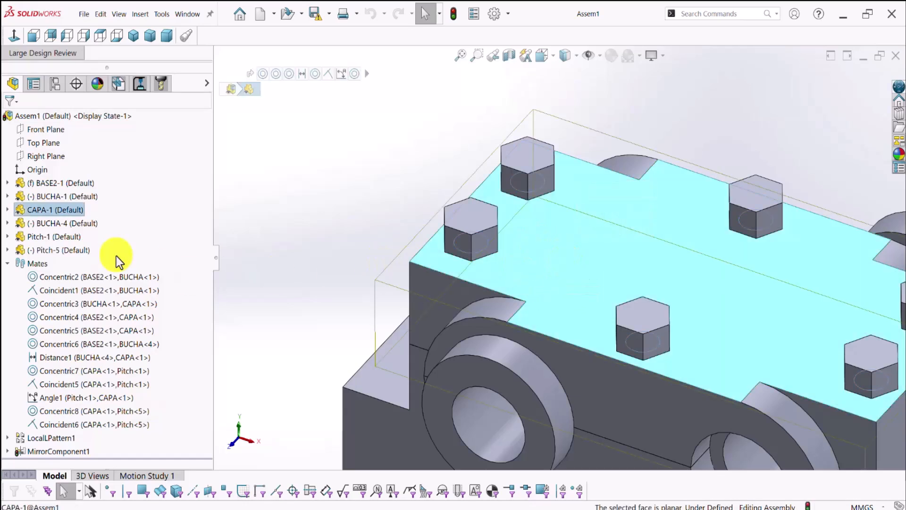
left_click(8, 209)
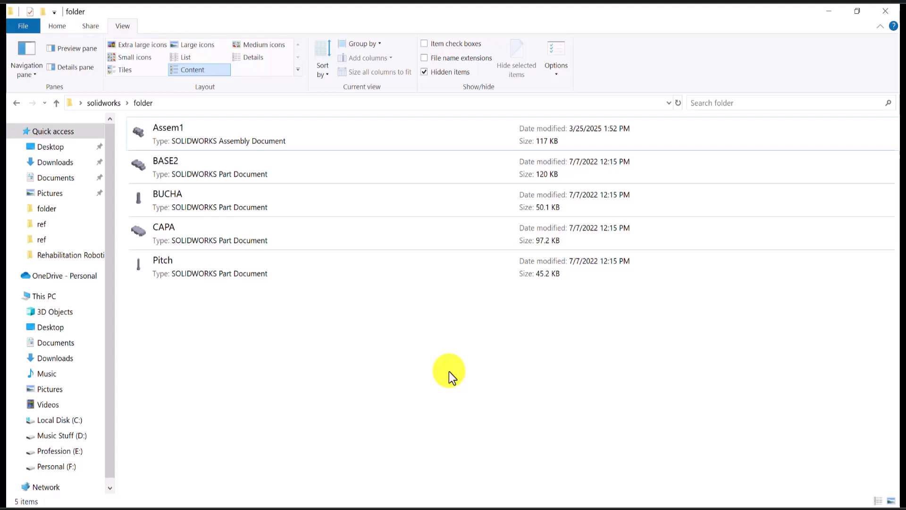
mouse_move(324, 341)
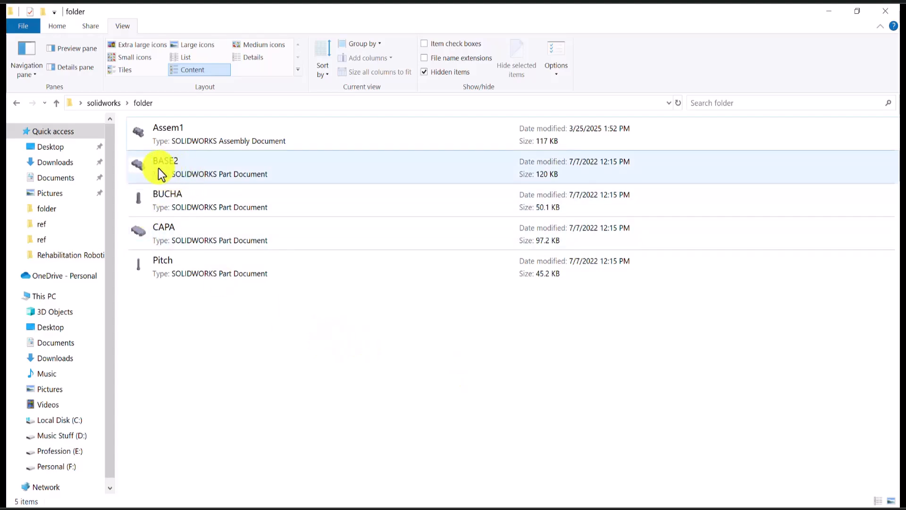
mouse_move(126, 177)
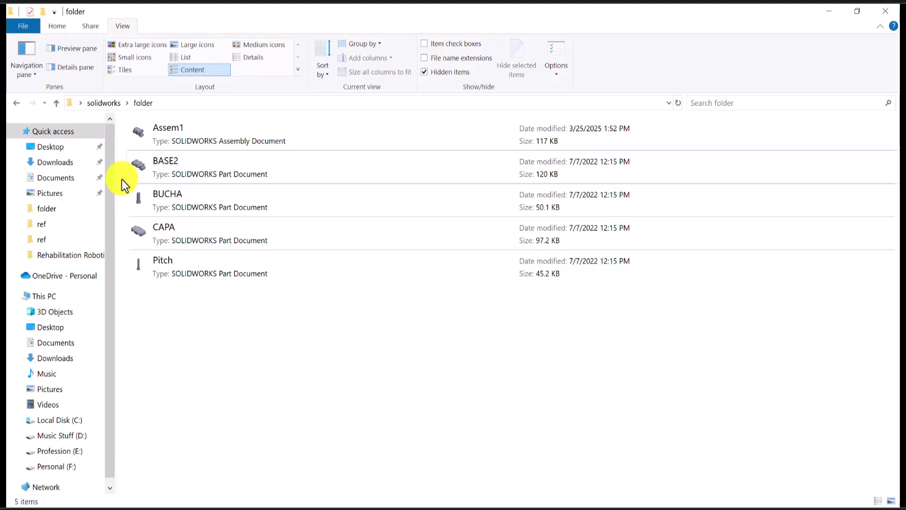
Rename the BASE2 file to BASE1 via the context menu Rename
right_click(166, 167)
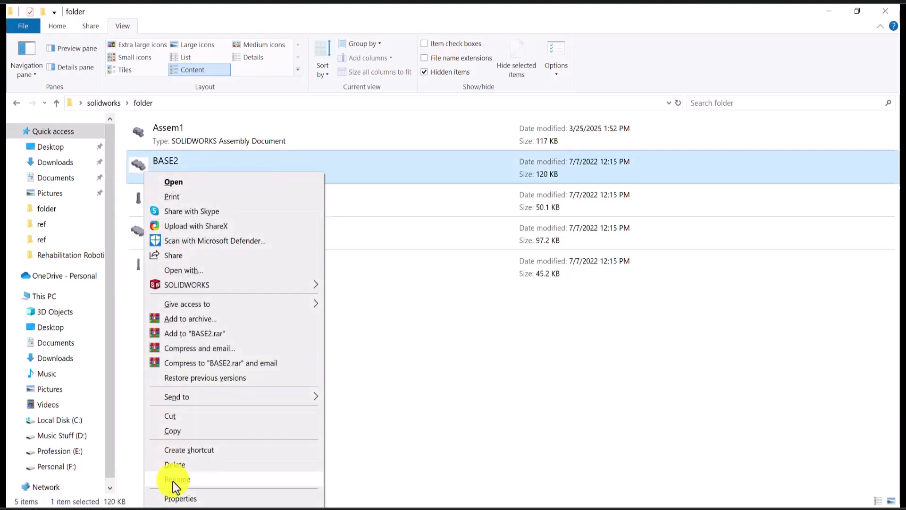
mouse_move(185, 480)
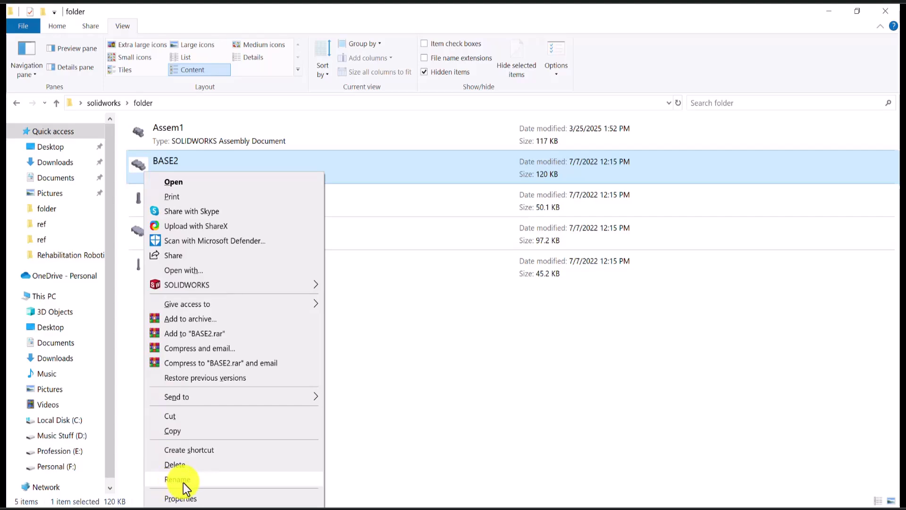
left_click(177, 479)
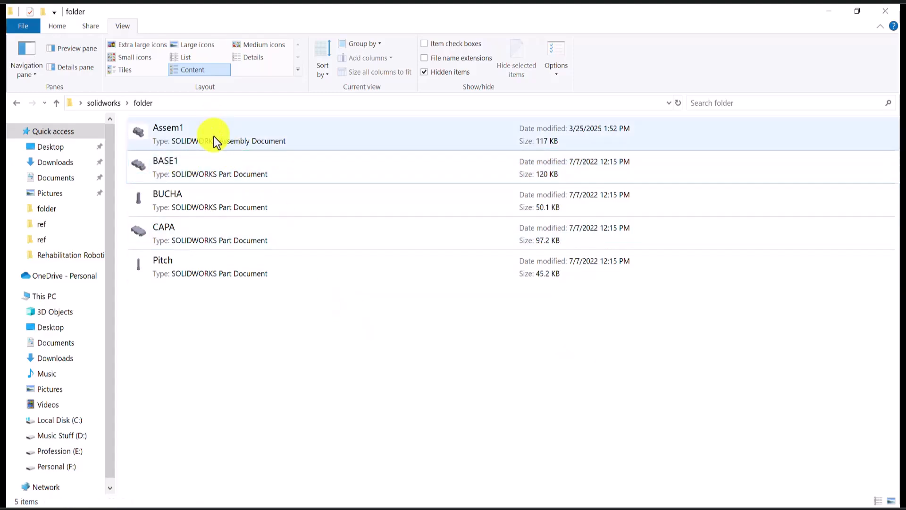
Open Assem1, dismiss the missing BASE2 message, and open Assem1 again
double_click(168, 133)
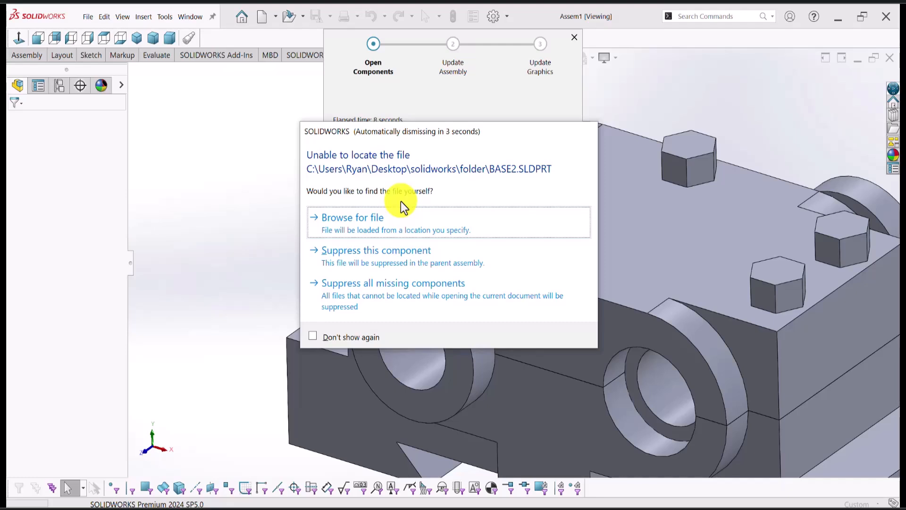
left_click(352, 217)
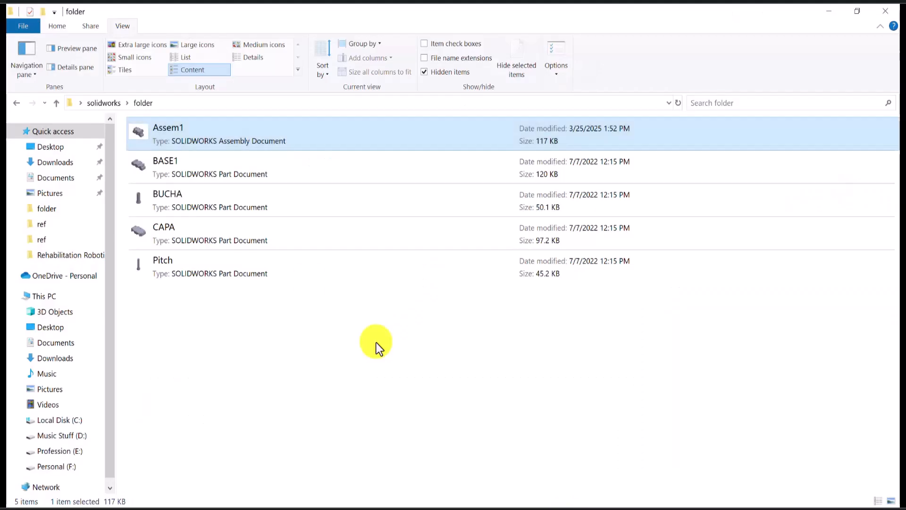
mouse_move(417, 346)
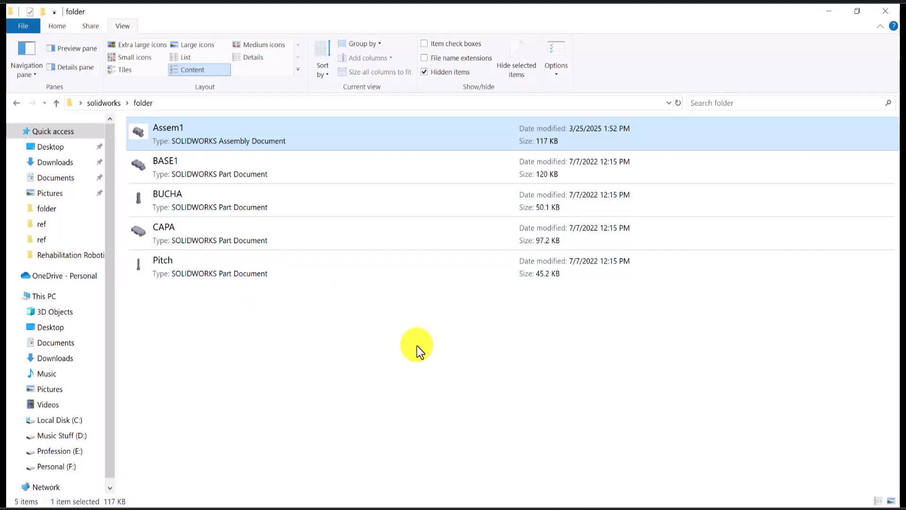
mouse_move(160, 170)
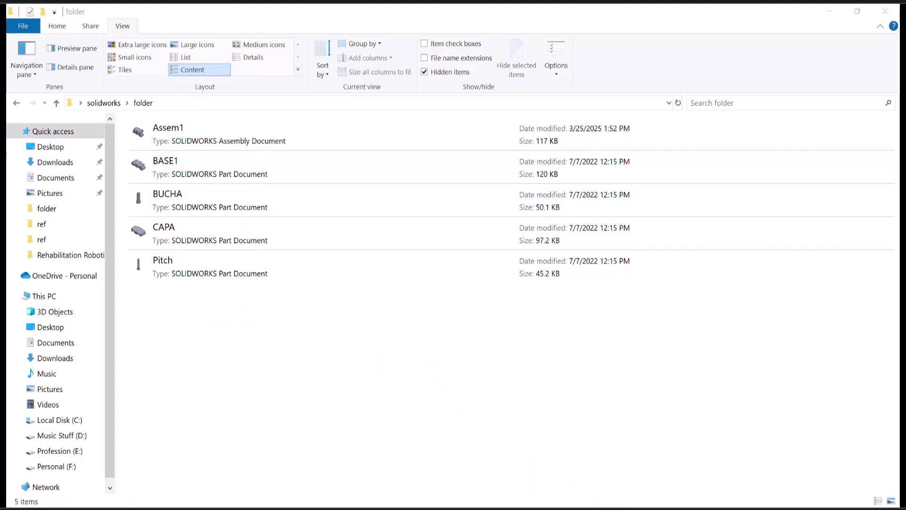
double_click(168, 128)
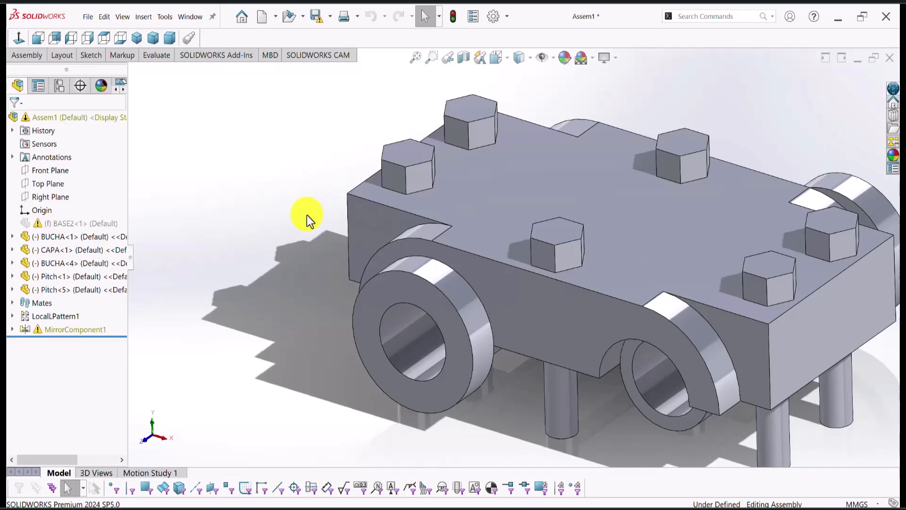
Browse for the missing file and substitute BASE1 for BASE2
right_click(74, 224)
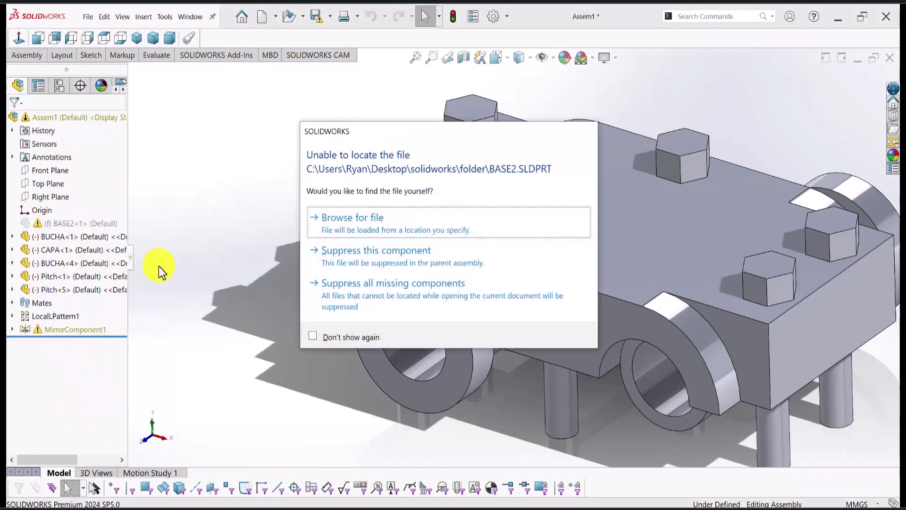
mouse_move(338, 224)
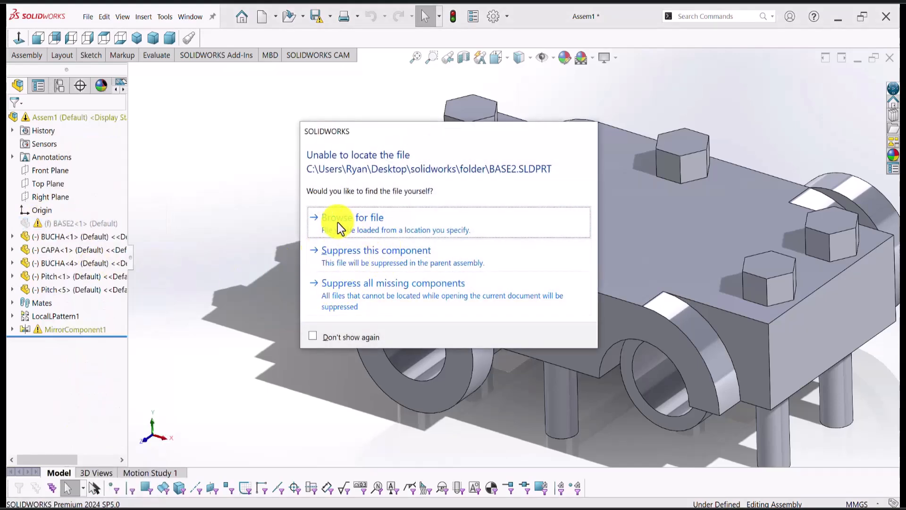
left_click(353, 217)
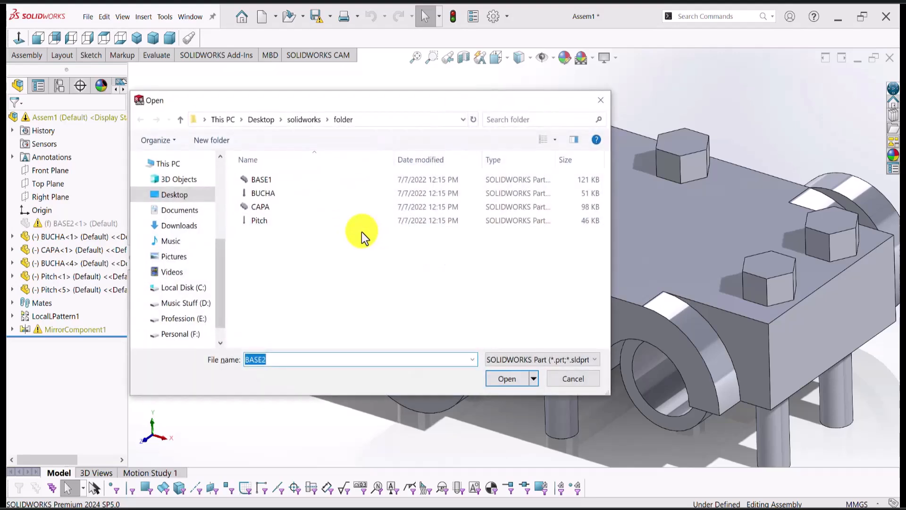
mouse_move(388, 234)
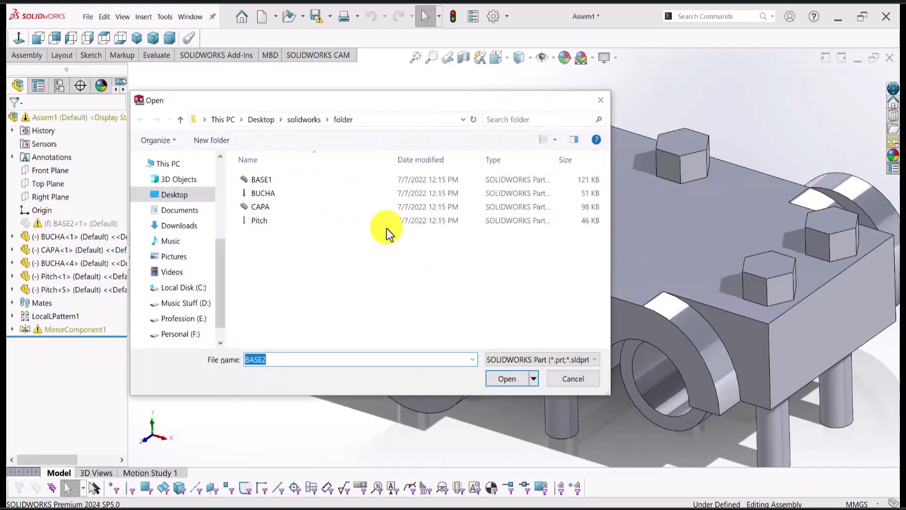
left_click(261, 179)
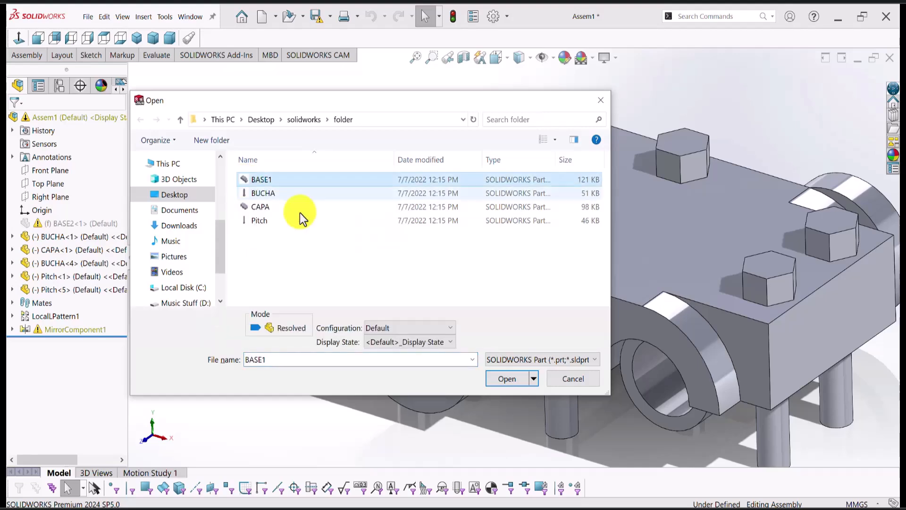
left_click(507, 378)
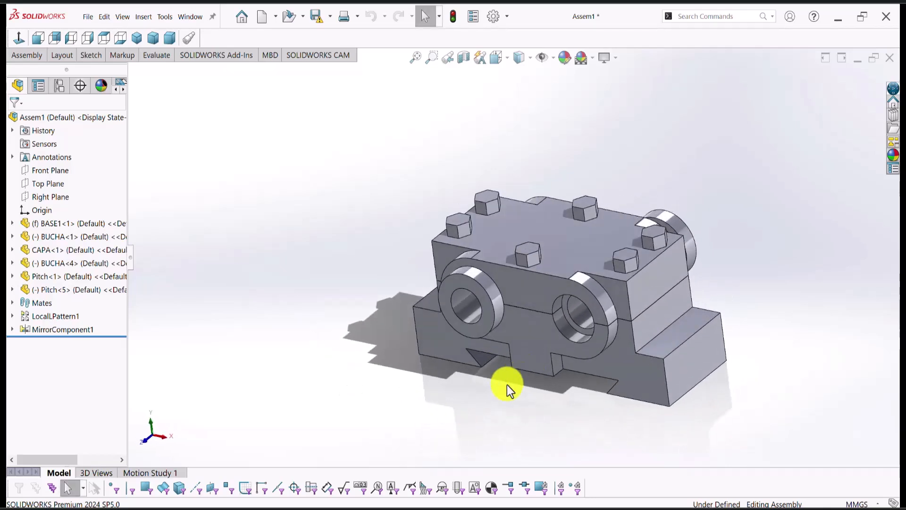
mouse_move(397, 287)
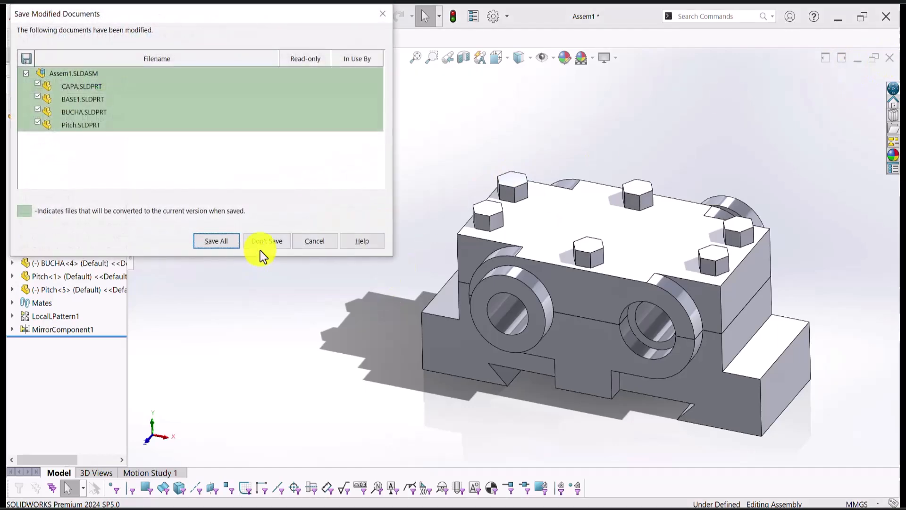
Discard unsaved changes, rename BASE1 to BASE2.SLDPRT with Update where used, and reopen Assem1
left_click(266, 242)
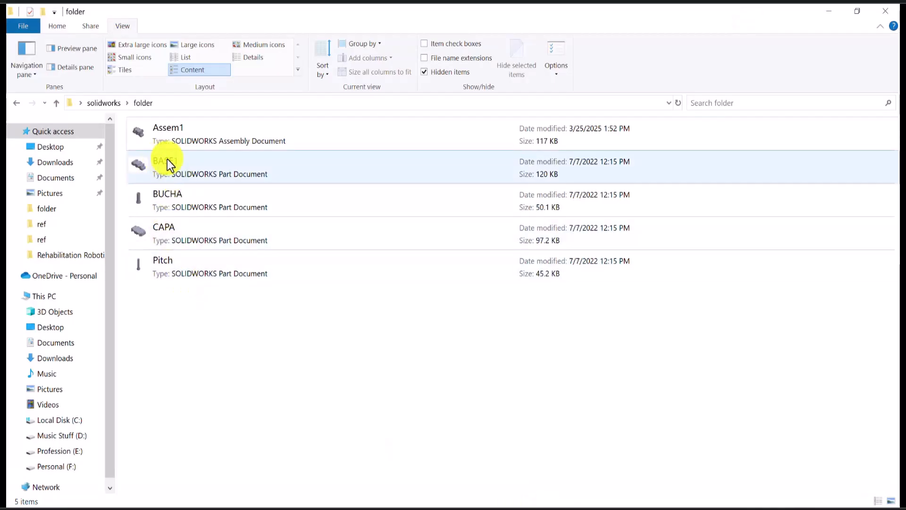
left_click(165, 167)
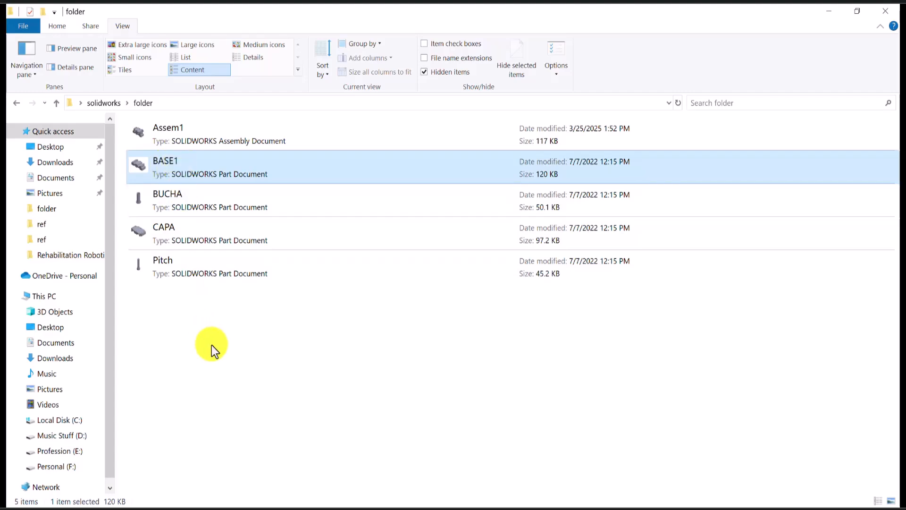
mouse_move(167, 173)
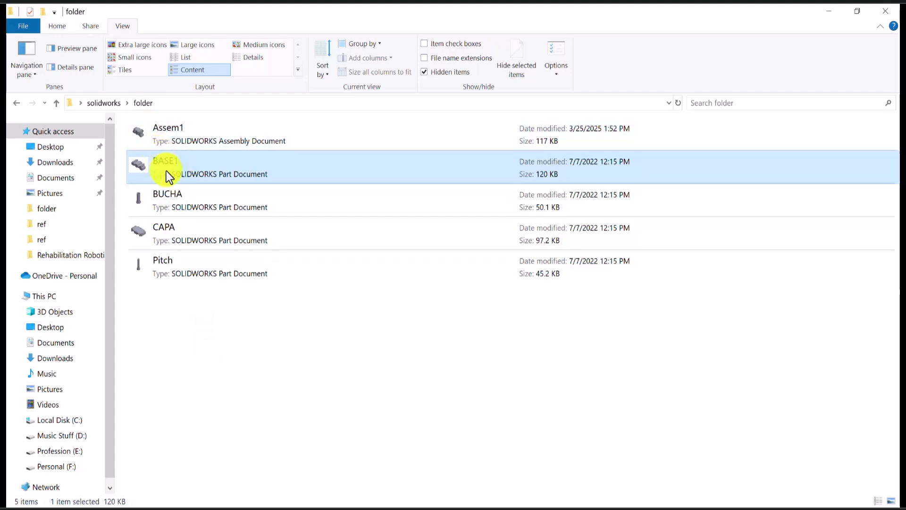
right_click(168, 167)
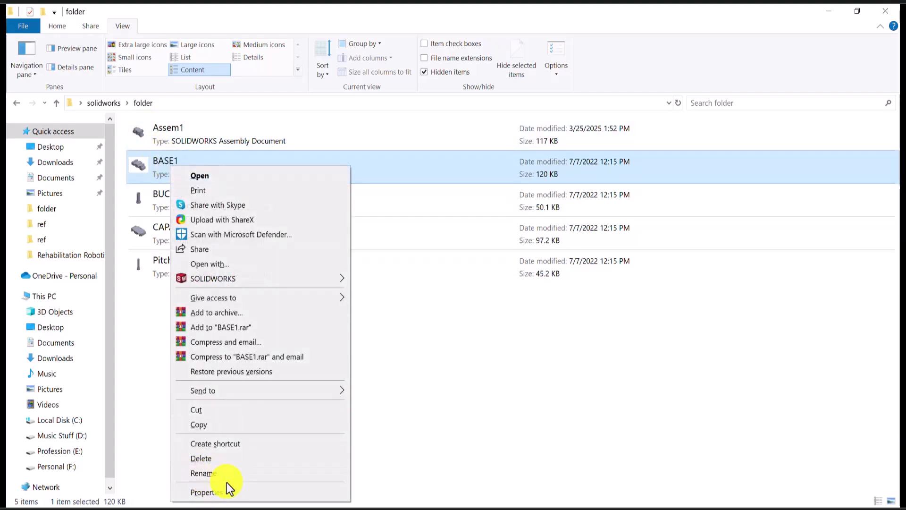
mouse_move(185, 289)
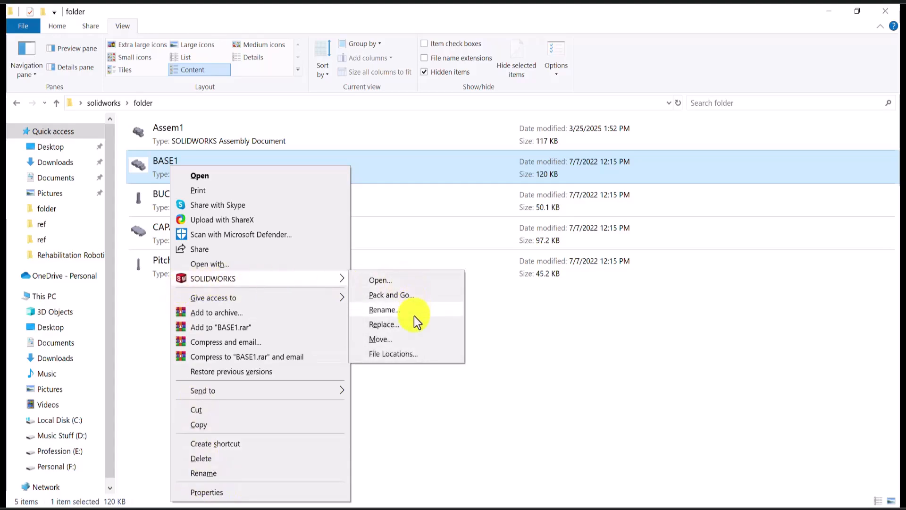
left_click(383, 309)
type("BASE2.SLDPRT")
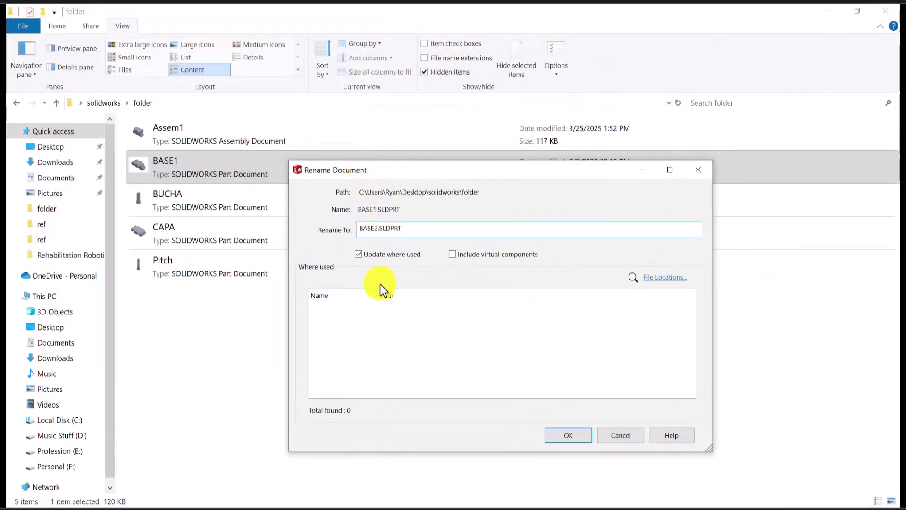
left_click(567, 435)
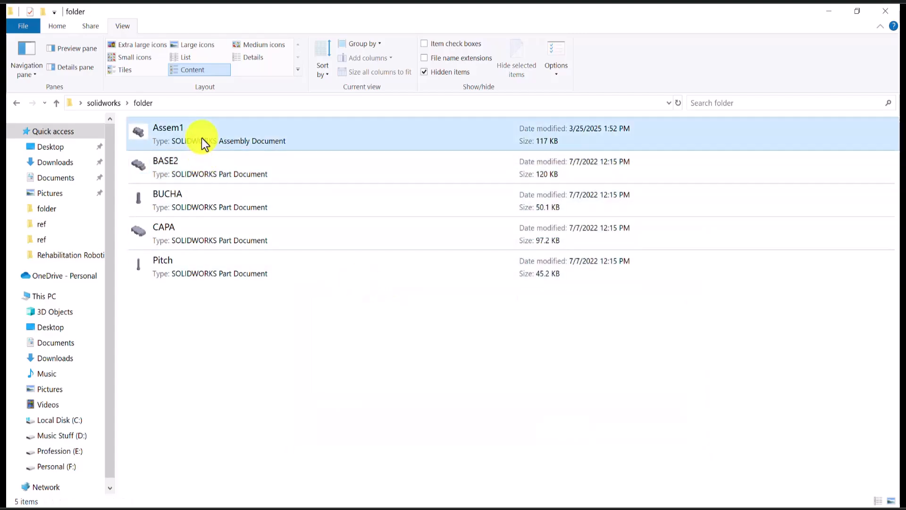
double_click(168, 127)
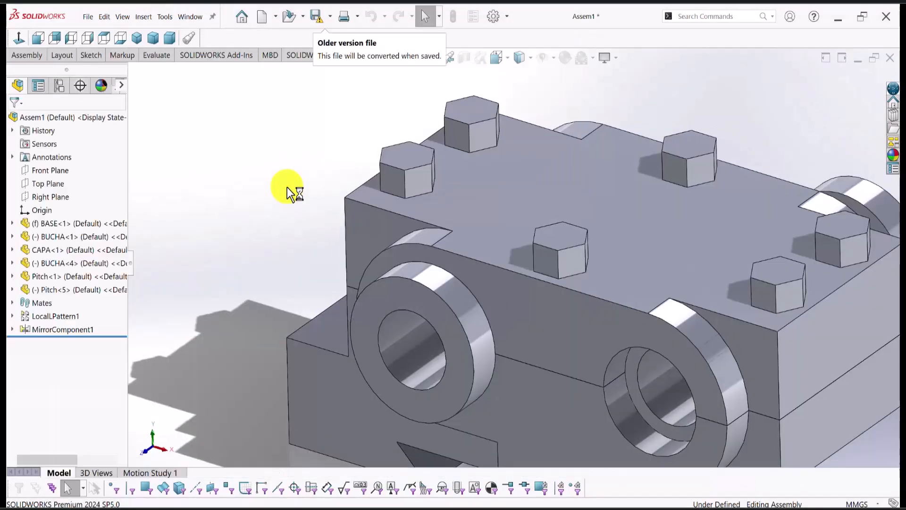